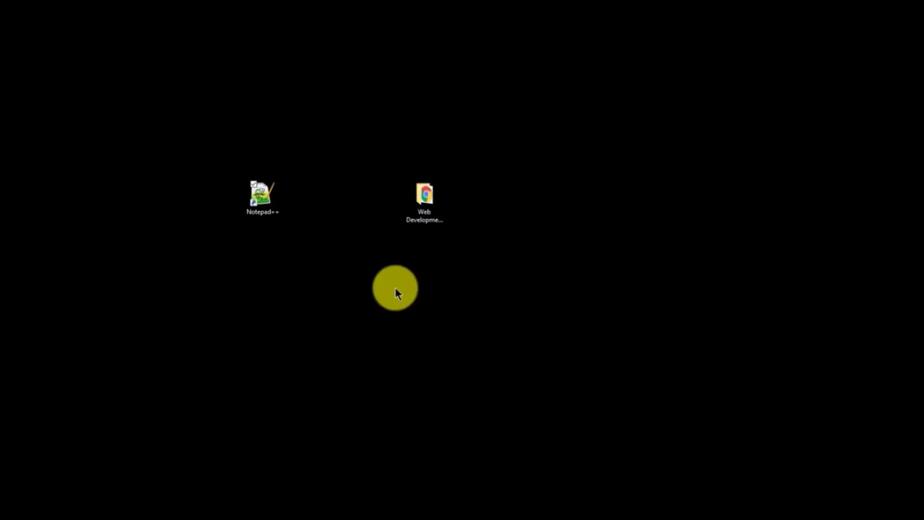
- Launch Notepad++ from its desktop shortcut, starting with an empty new document
double_click(262, 194)
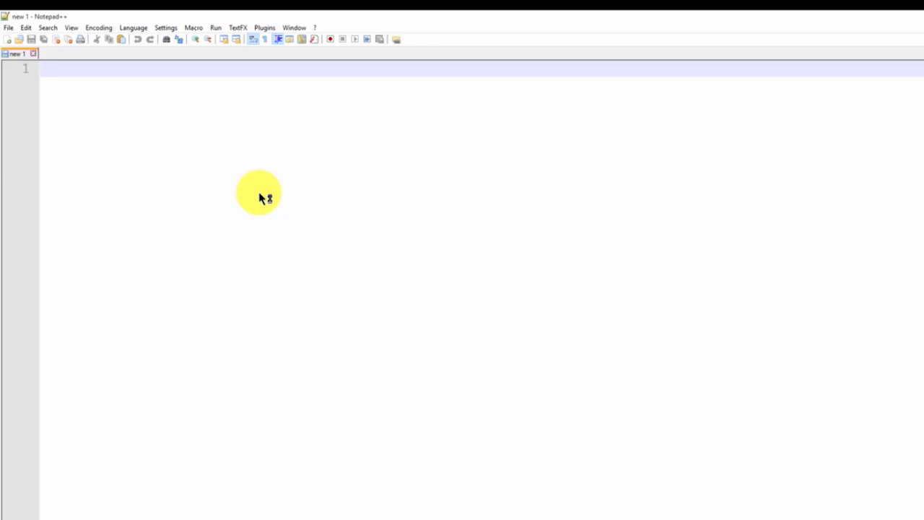
mouse_move(228, 159)
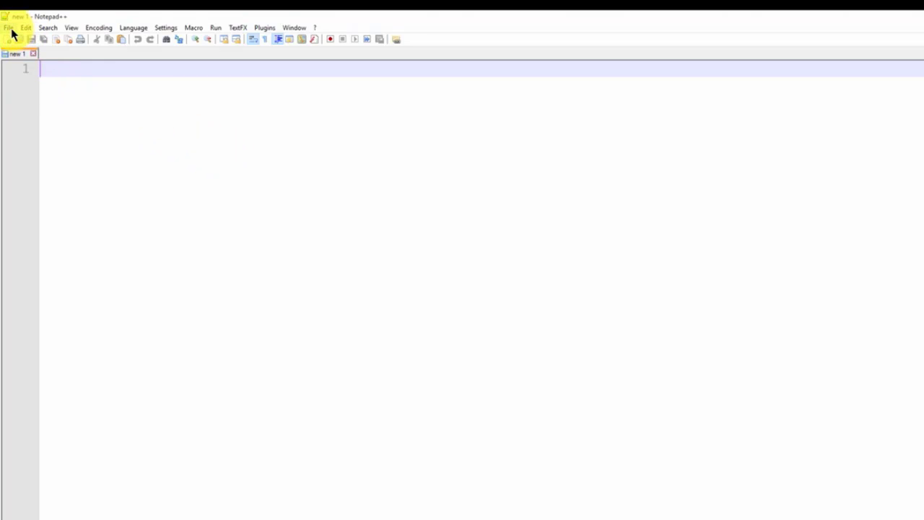
- Open basics.html from the Web Development Master Class folder via File > Open
left_click(9, 28)
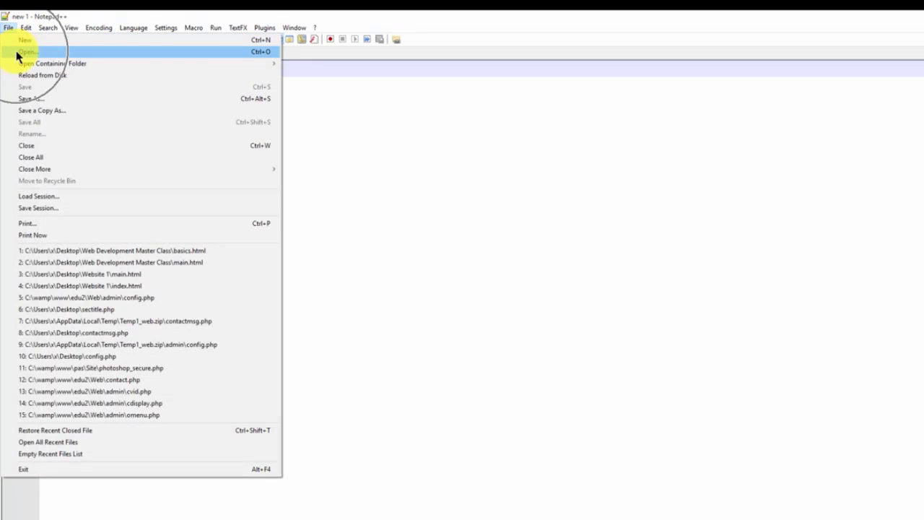
left_click(25, 52)
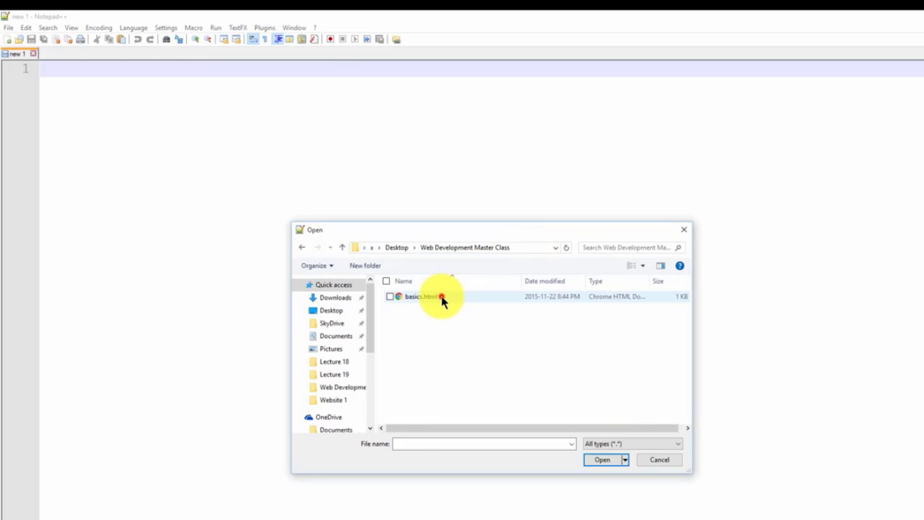
double_click(420, 296)
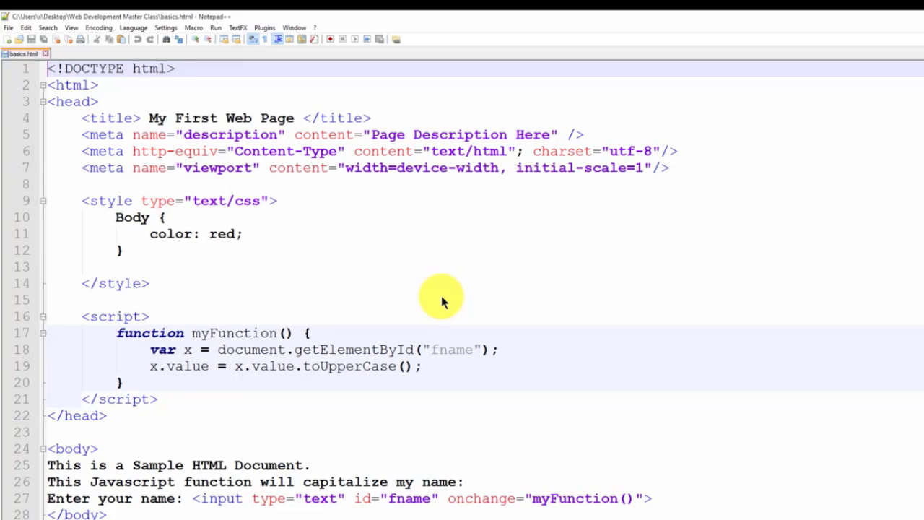
mouse_move(834, 231)
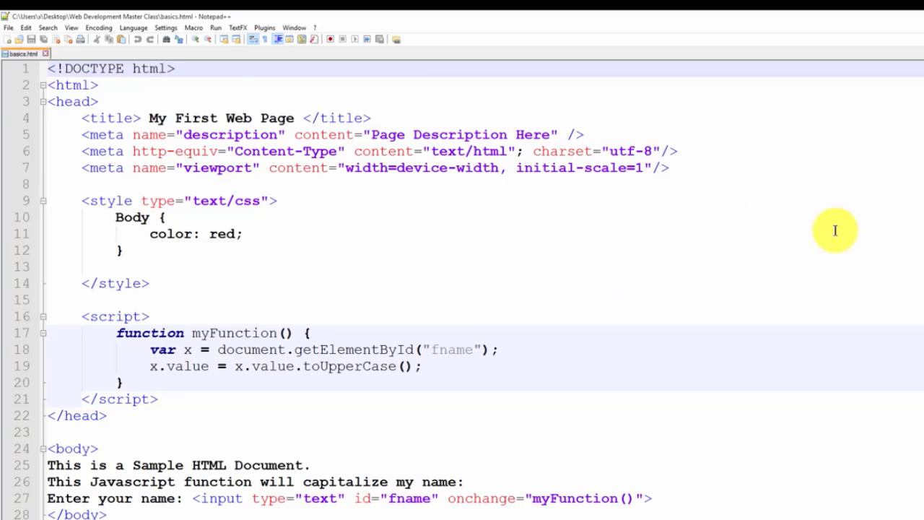